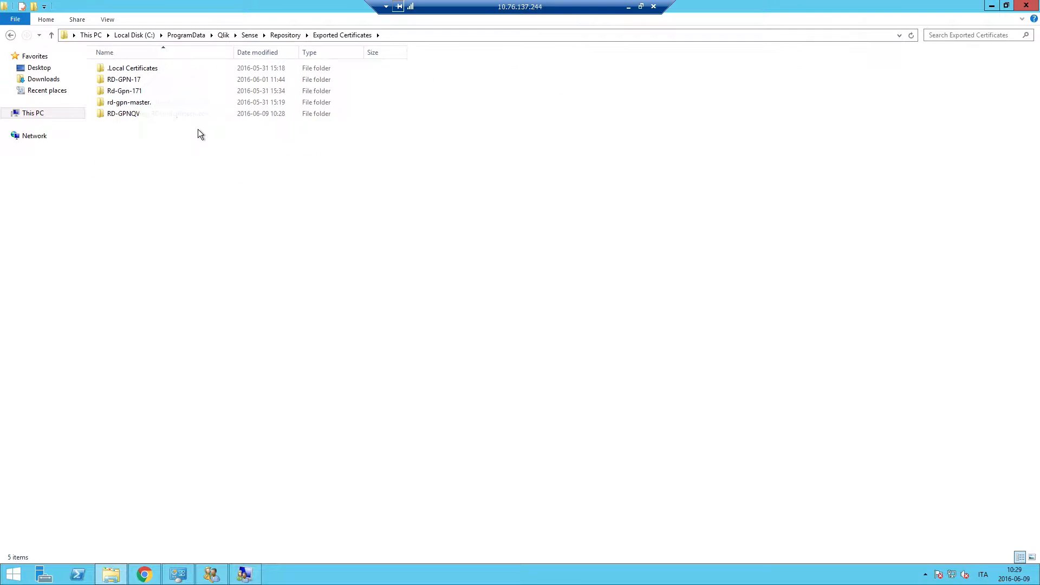
Copy the client, root and server certificate files from the RD-GPNQView exported certificates folder.
double_click(123, 114)
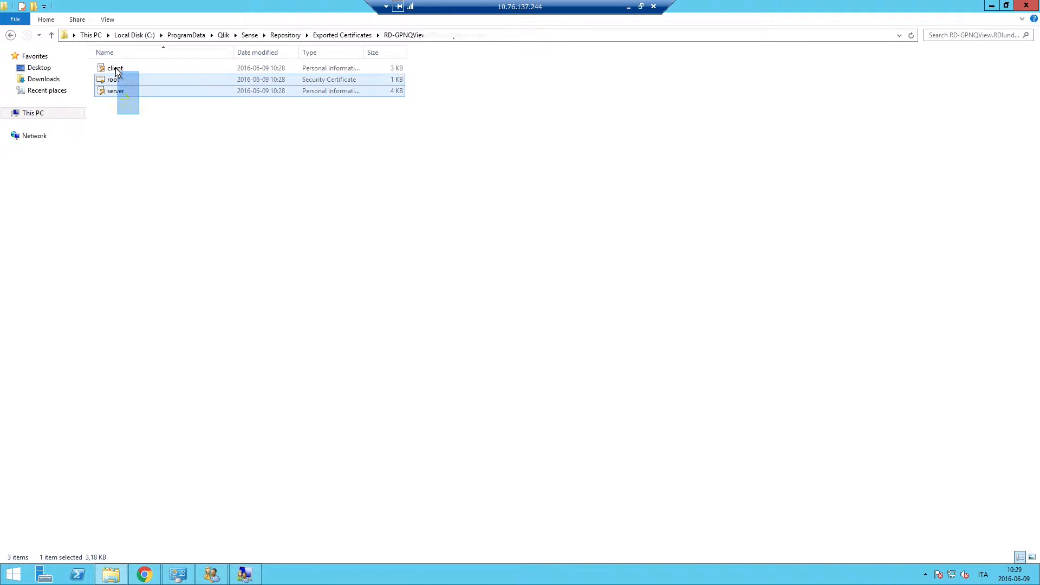
right_click(114, 79)
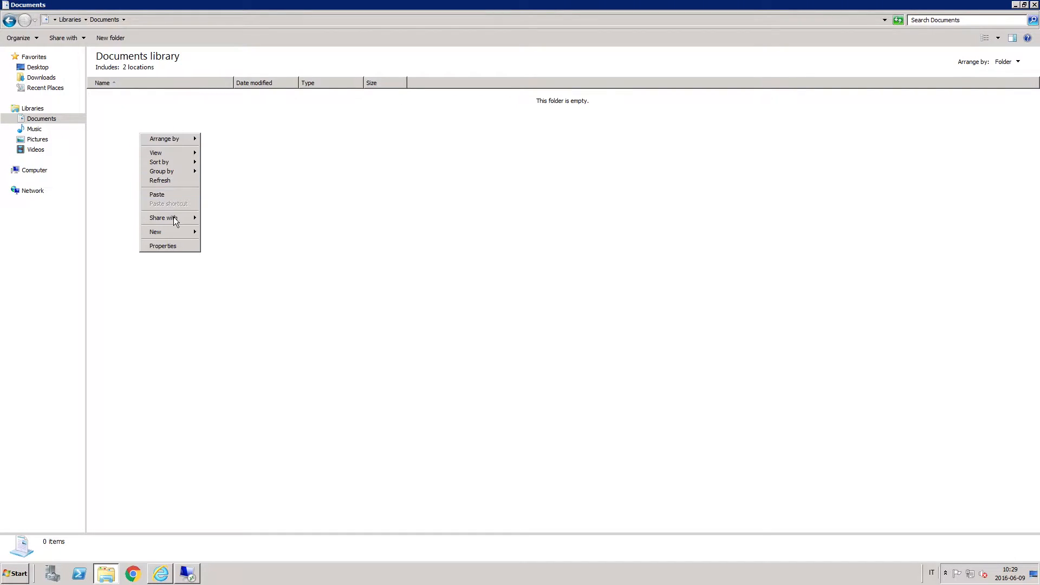
Create a 'Certificates' folder in Documents and place the copied certificate files in it.
click(155, 232)
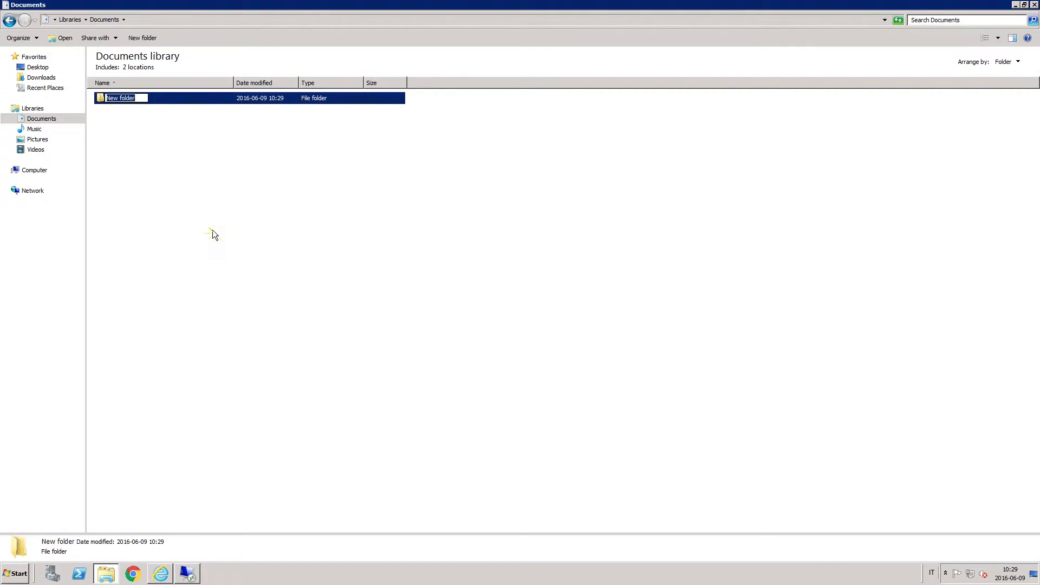
text(Certificates)
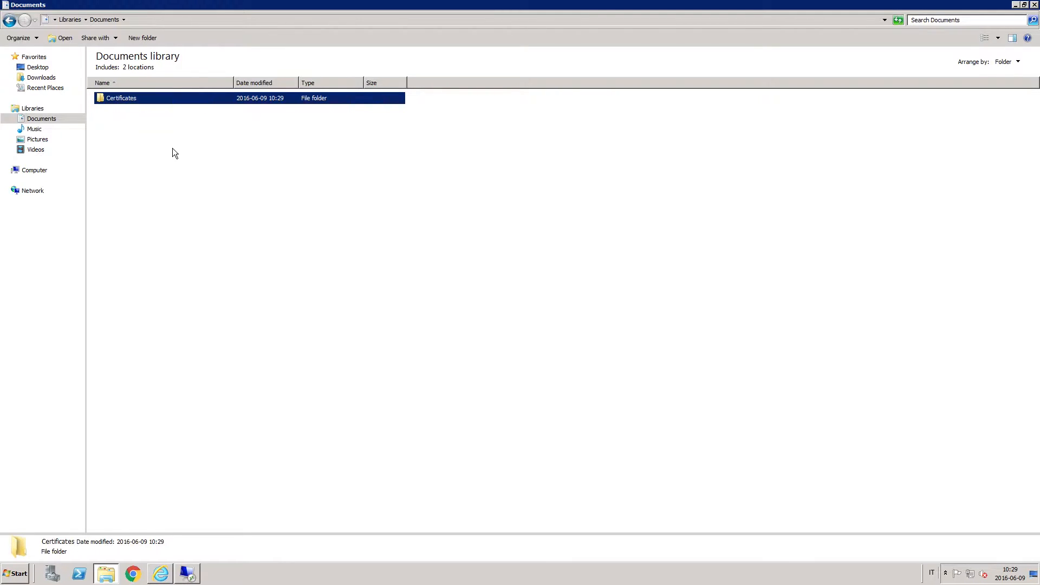
double_click(120, 98)
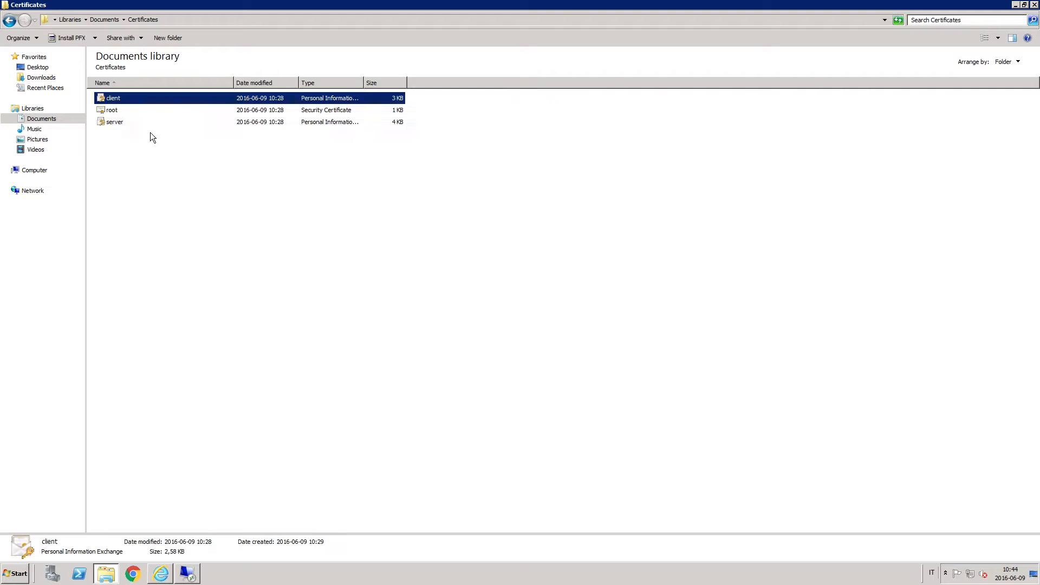
Install the root certificate as a trusted certificate.
double_click(112, 109)
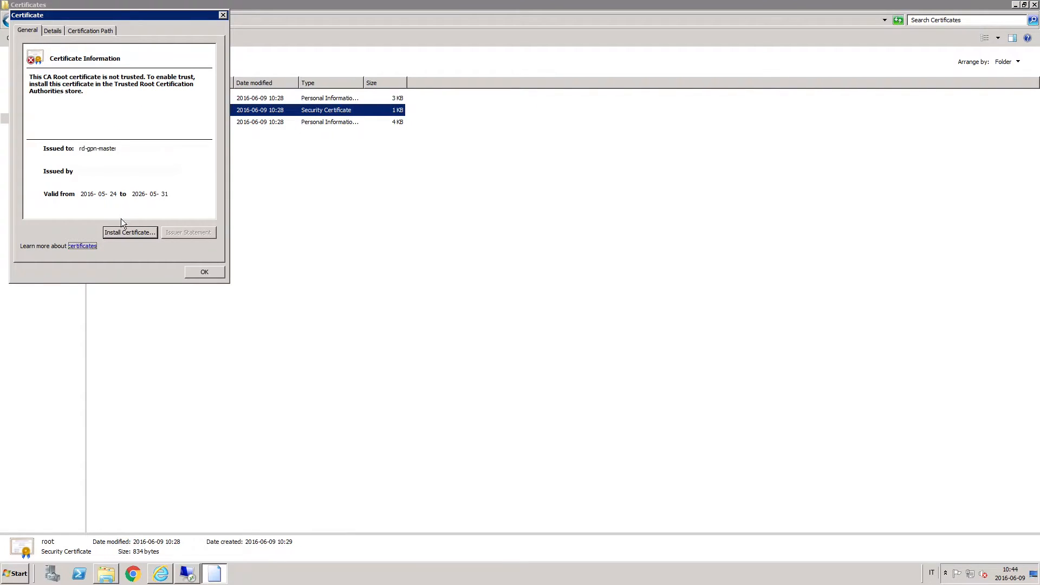
click(129, 232)
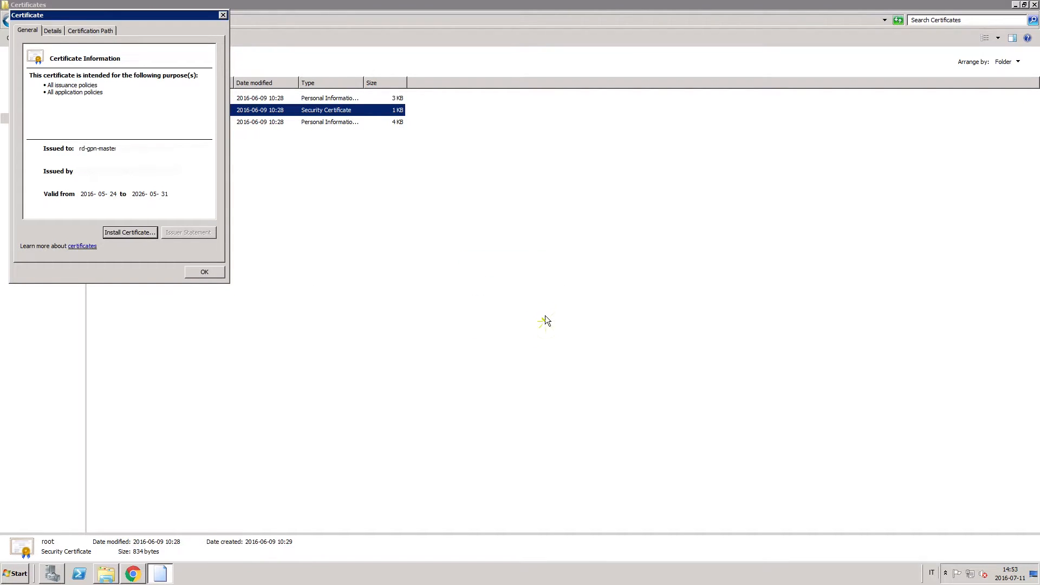
click(204, 272)
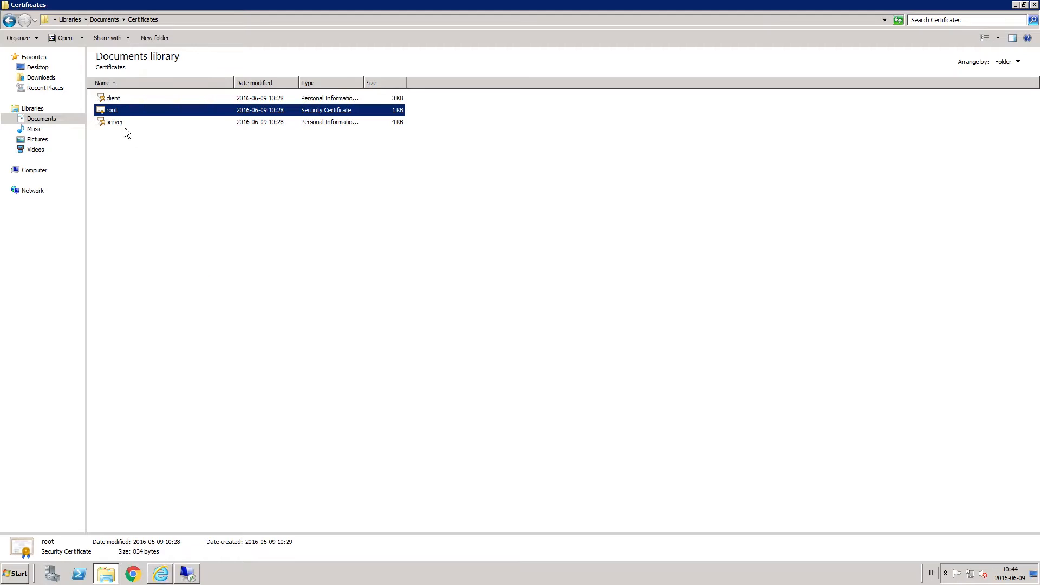
Import the server certificate through the wizard and acknowledge the successful import.
double_click(114, 122)
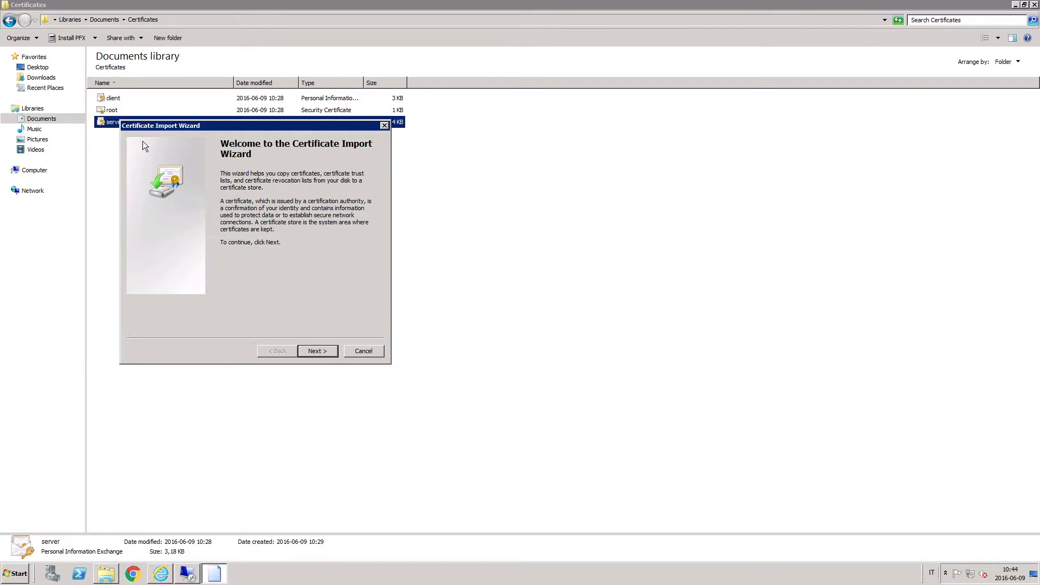
click(317, 351)
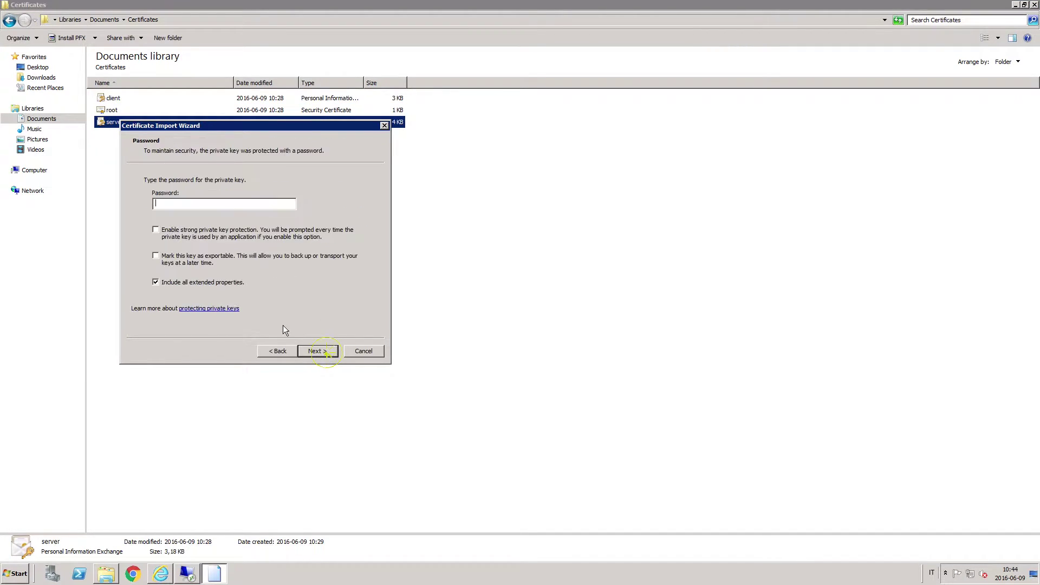
click(317, 351)
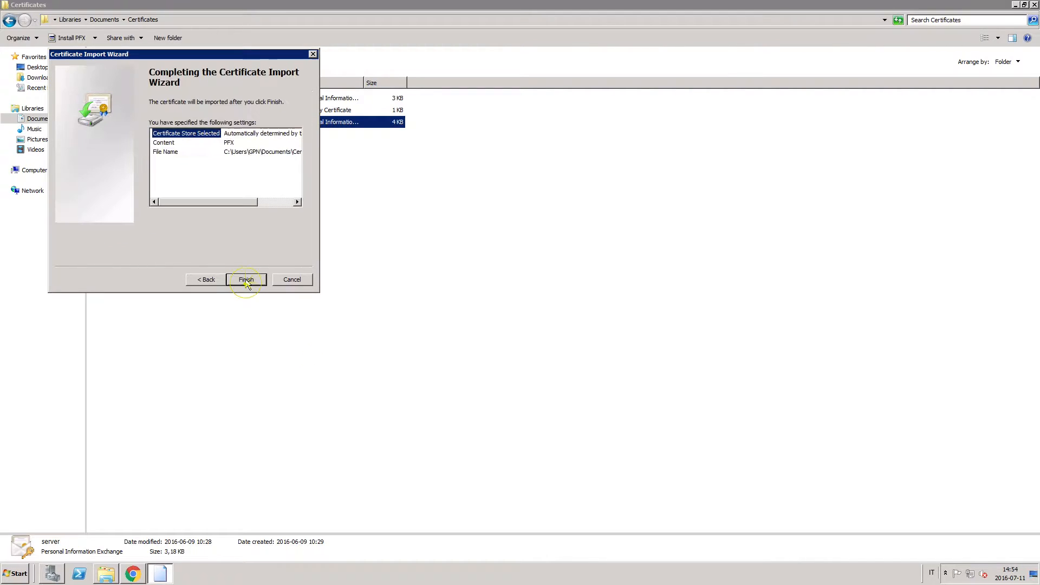
click(246, 280)
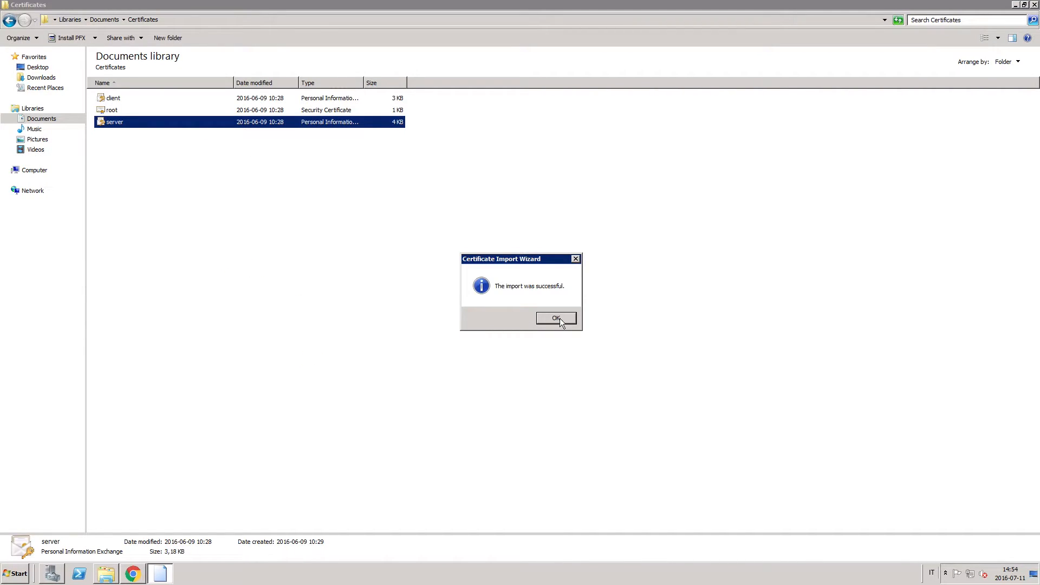
click(556, 319)
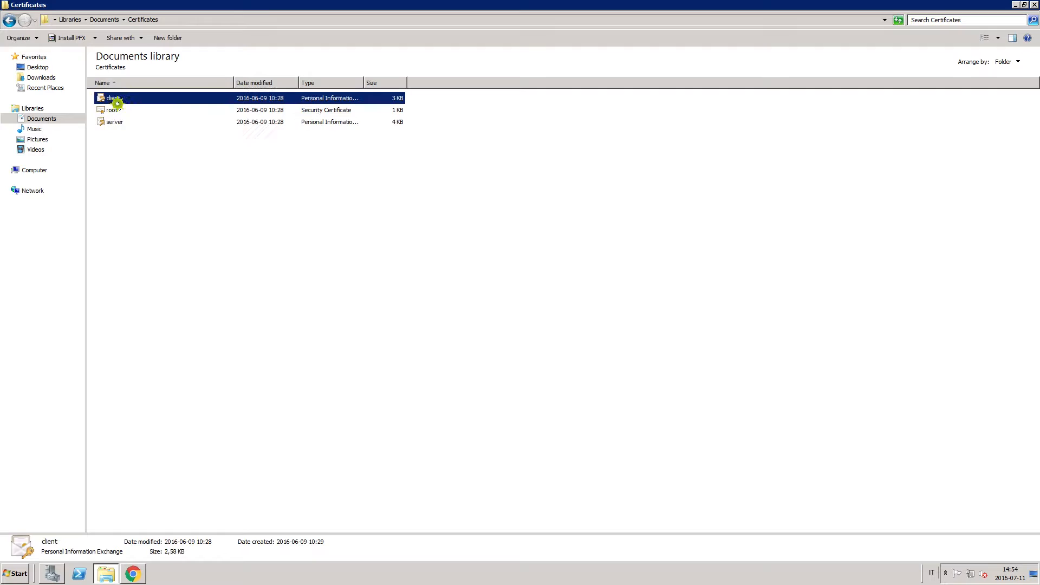
Import the client certificate with its private key password, keeping automatic certificate store selection.
double_click(111, 97)
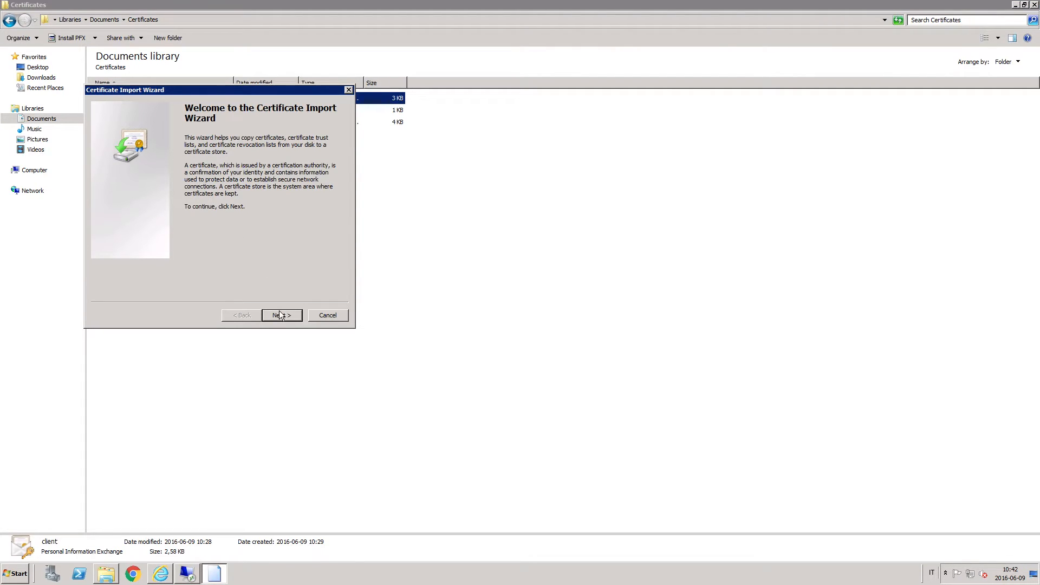
click(281, 314)
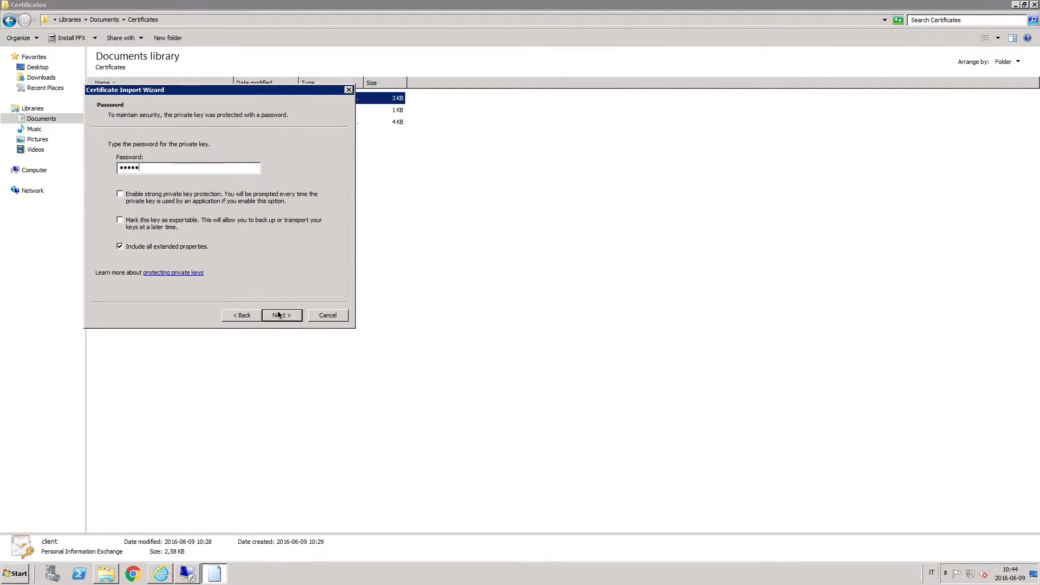
click(280, 315)
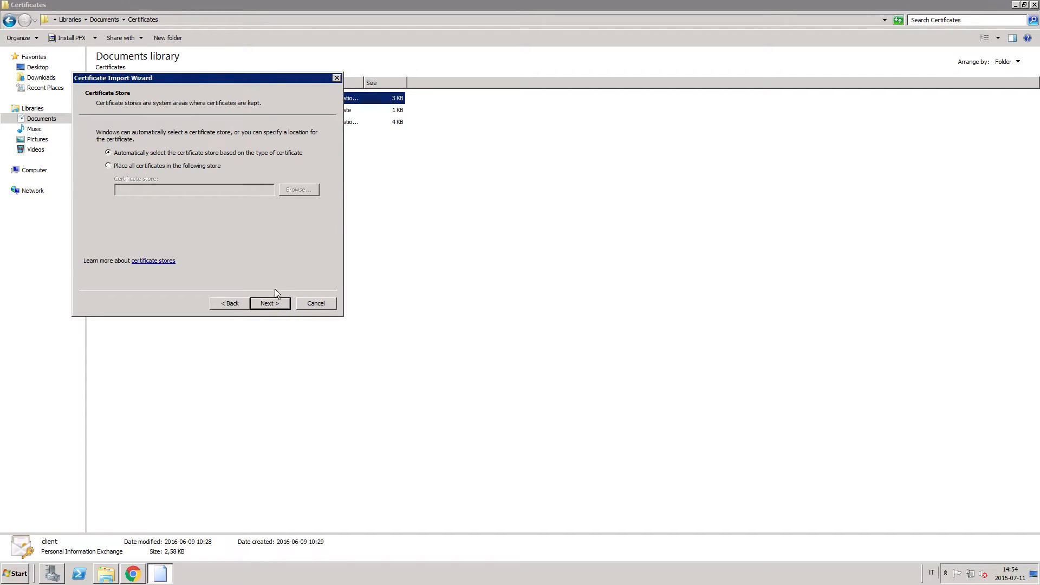
click(268, 303)
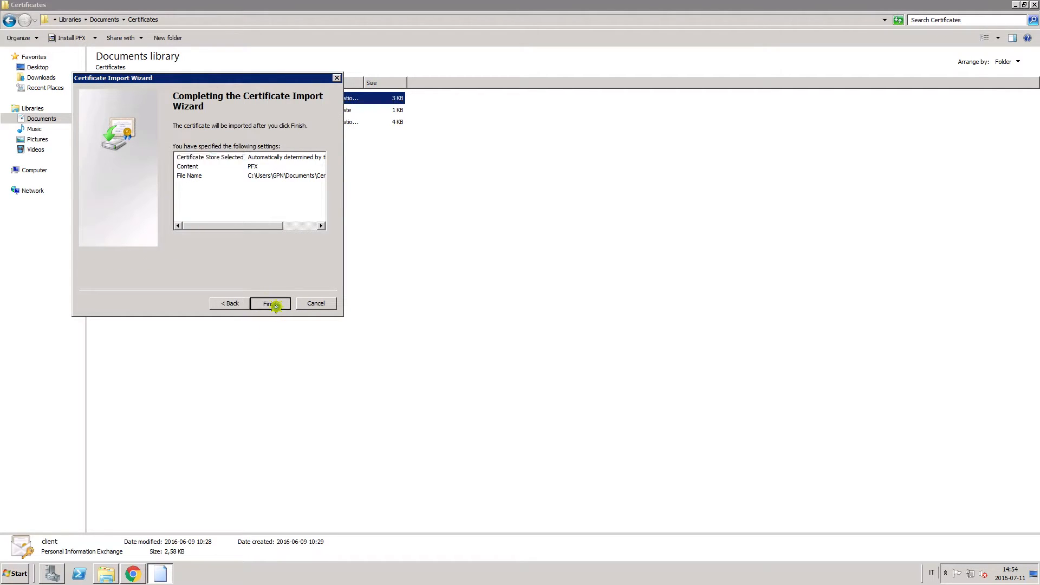
click(269, 303)
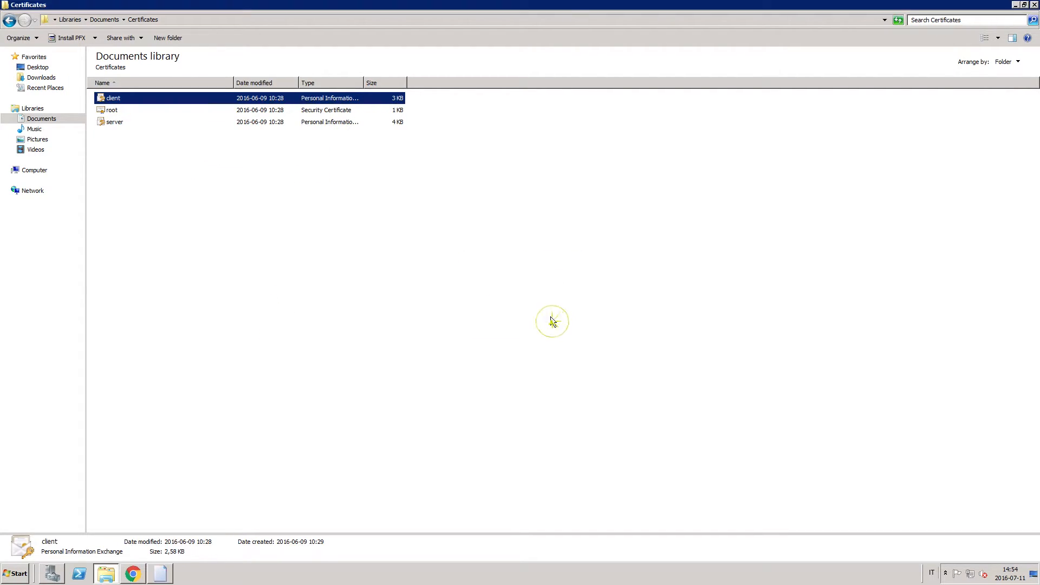
Delete the Certificates folder from Documents, sending it to the Recycle Bin.
click(104, 20)
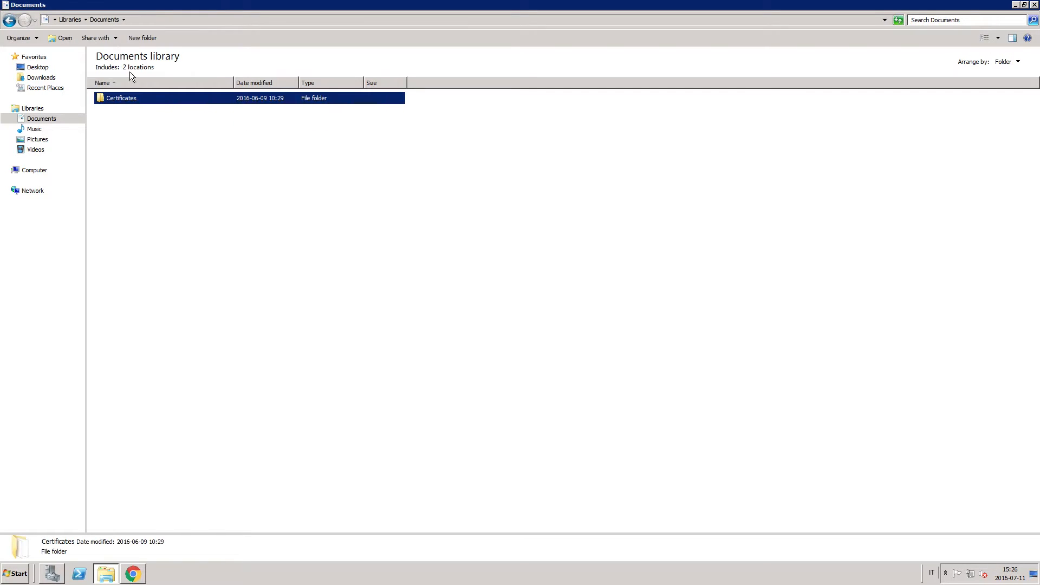
right_click(120, 97)
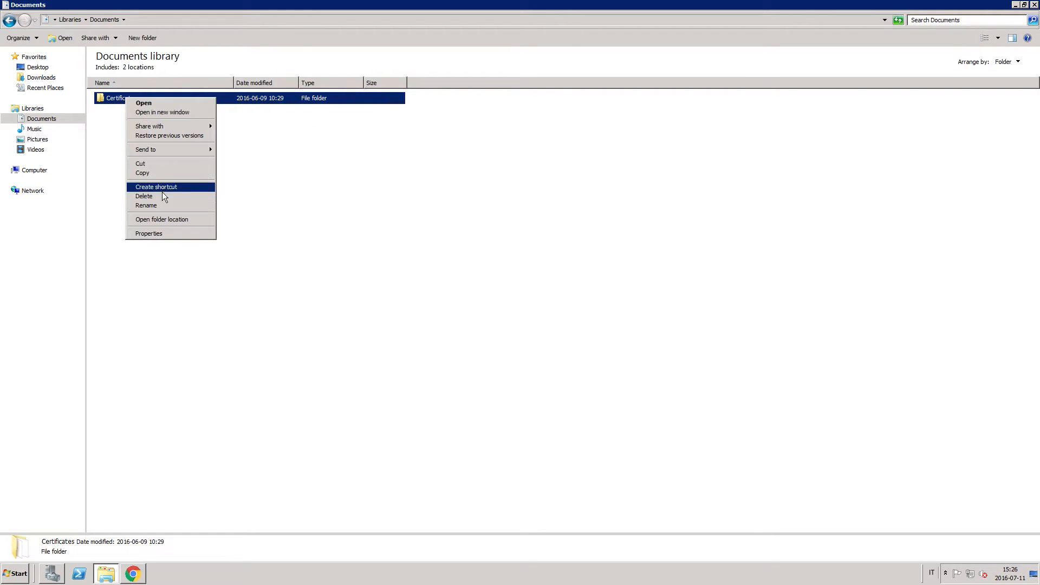
click(144, 196)
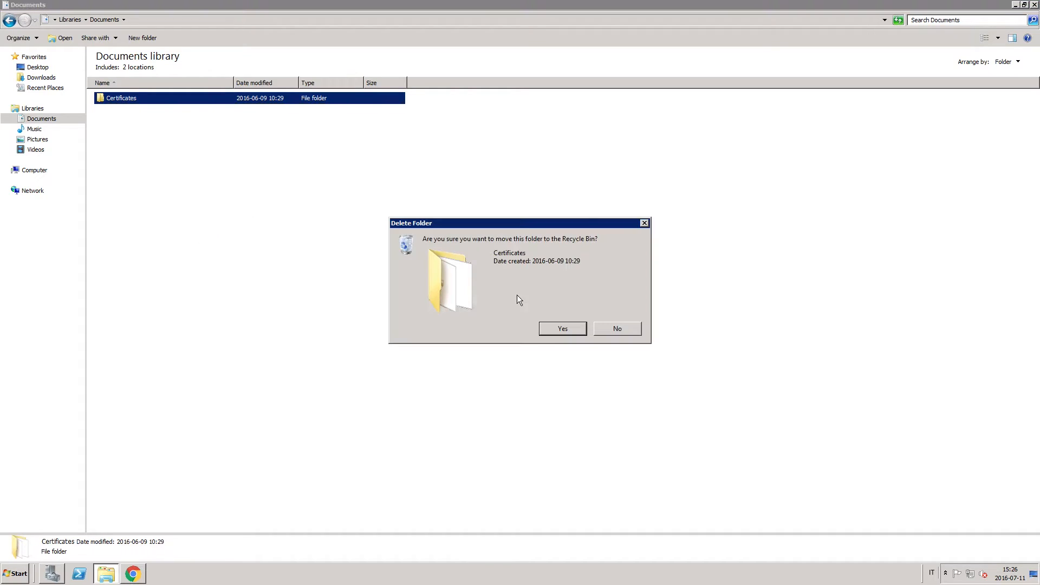
click(562, 329)
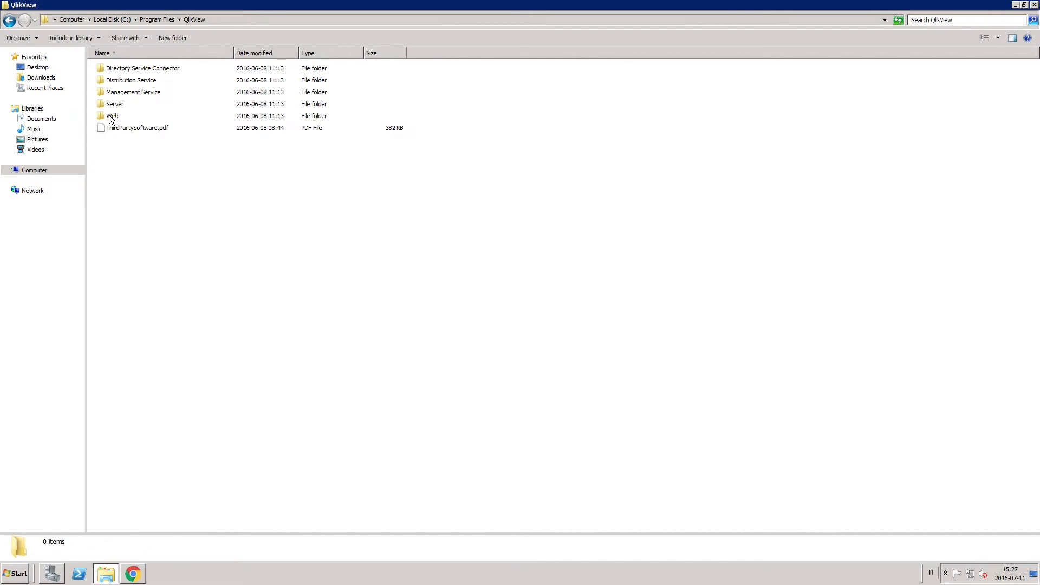
Open QVDistributionService.exe.config from the Distribution Service folder in Notepad++.
double_click(131, 79)
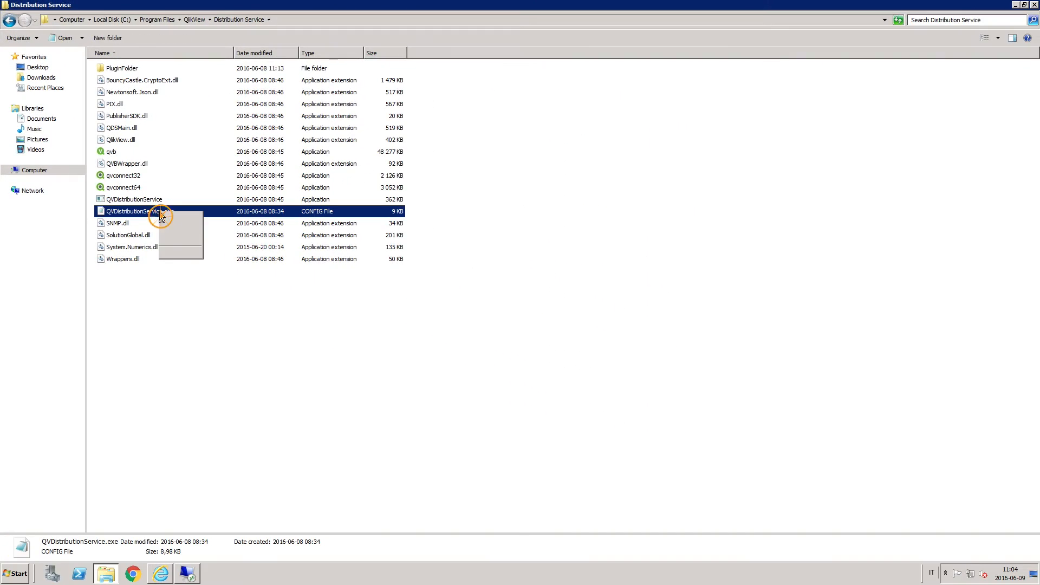
double_click(132, 212)
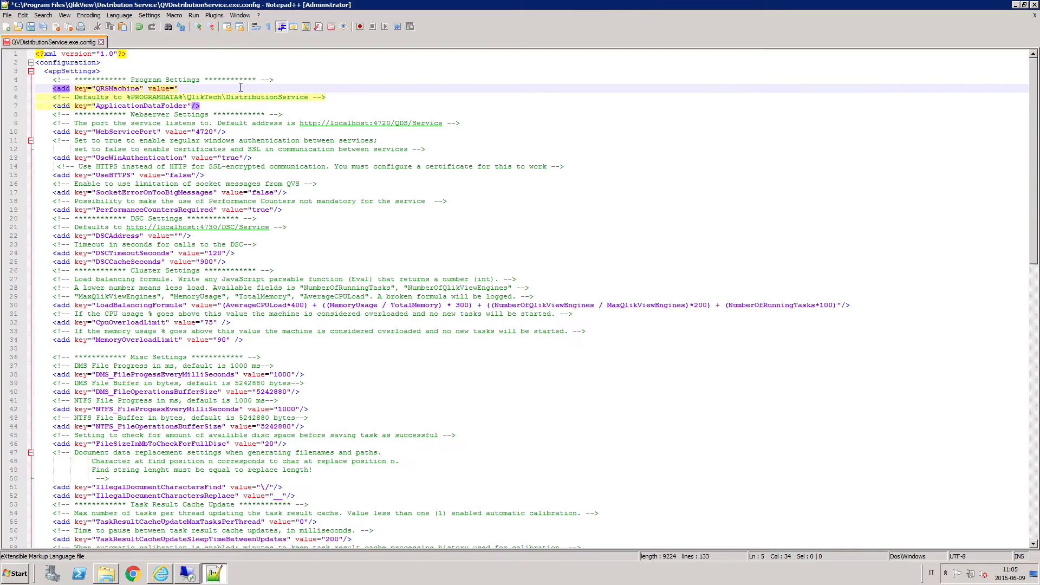
Set QRSMachine to the RD-GPN master node name and start a QVWSMachine key entry.
text(RD-GPN)
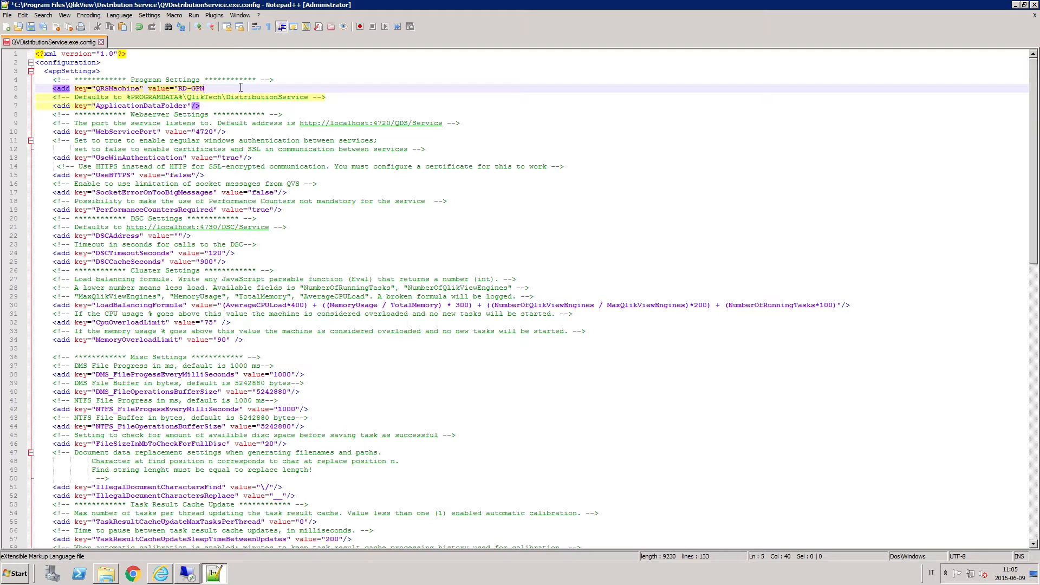
text(-master.)
text(<add key=)
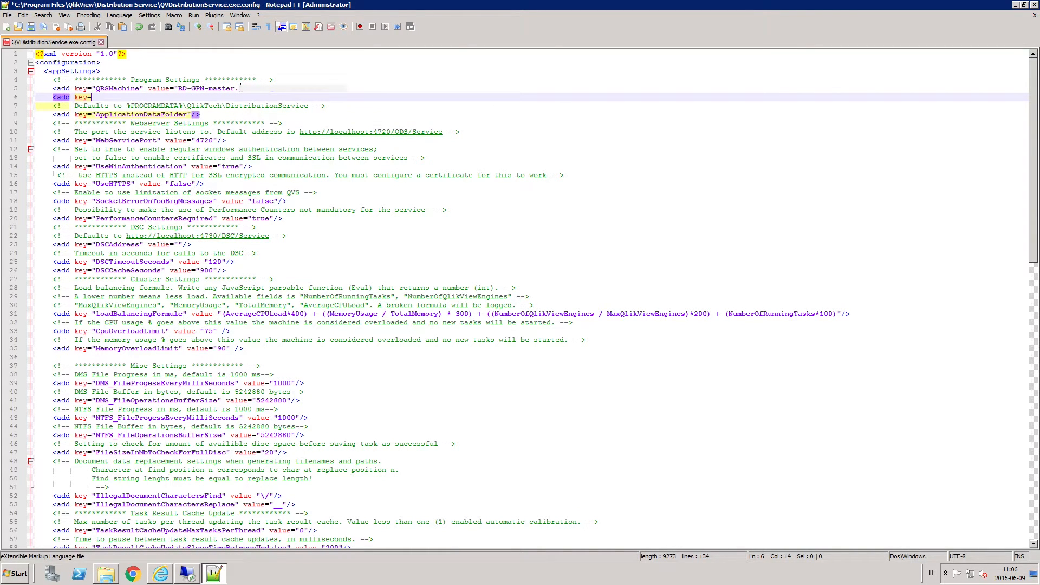
text(QVWSMachine" value=)
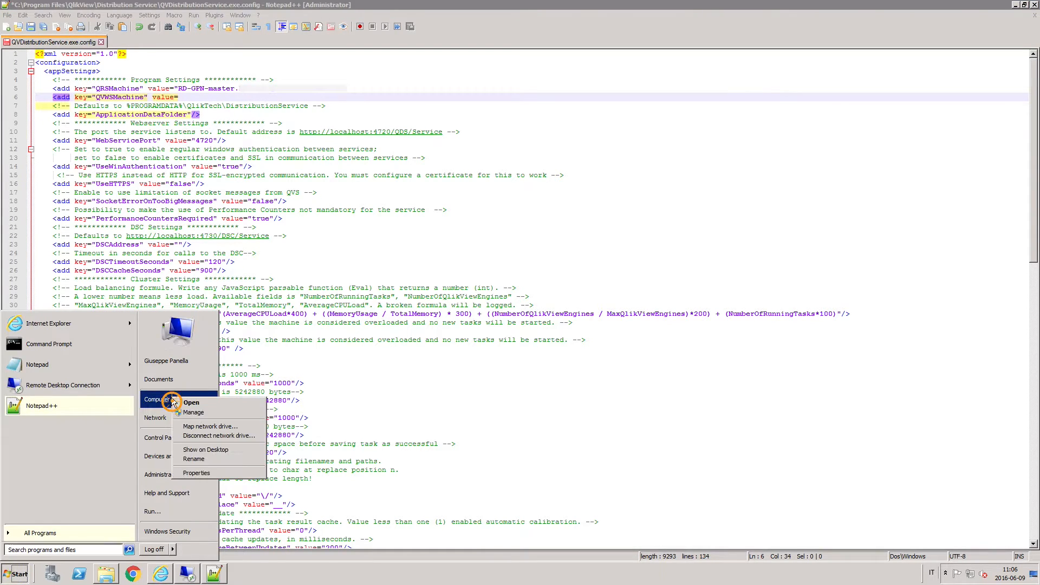
Check the computer name in Server Manager and set QVWSMachine to RD-GPN-QVe.
click(193, 412)
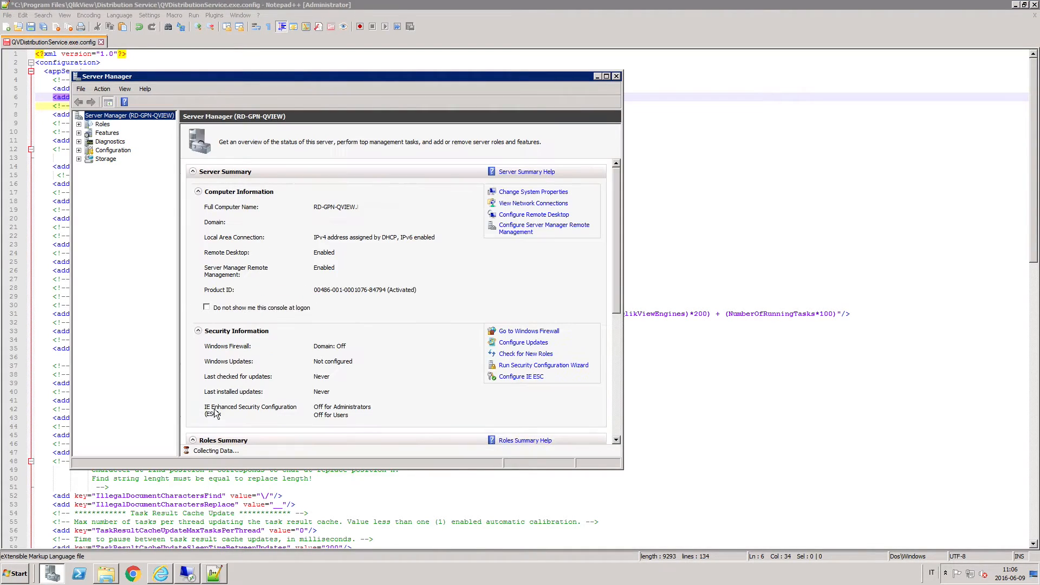
click(616, 76)
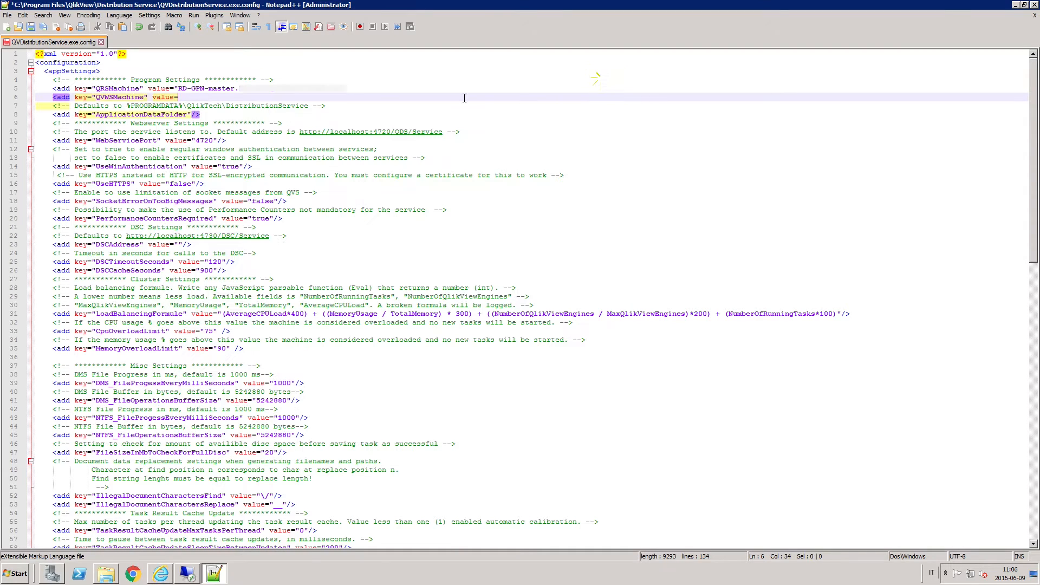
text(RD-GPN-QVe)
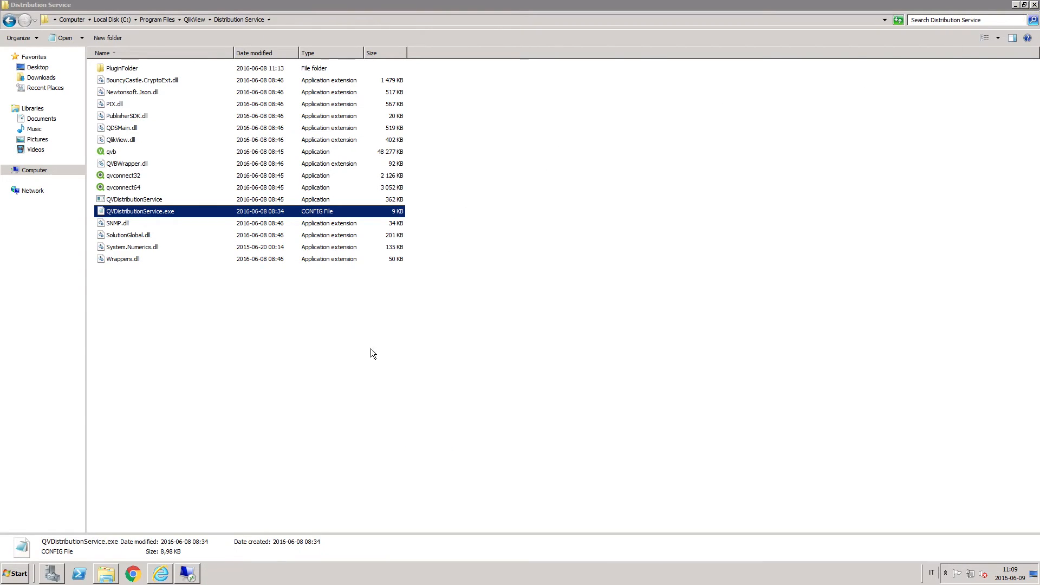
Launch mmc and bring up the Add/Remove Snap-in list.
click(15, 572)
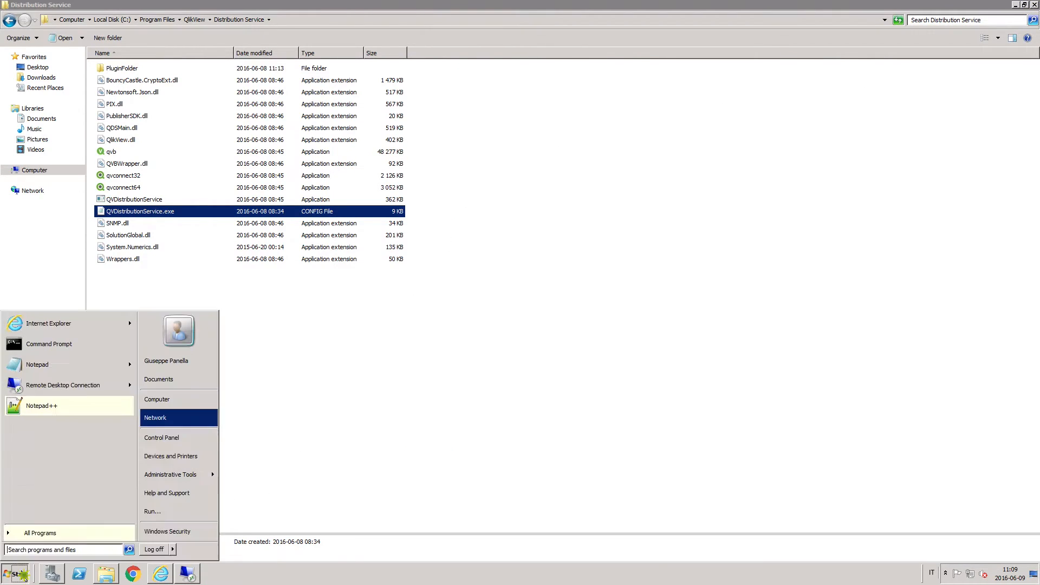
text(mmc)
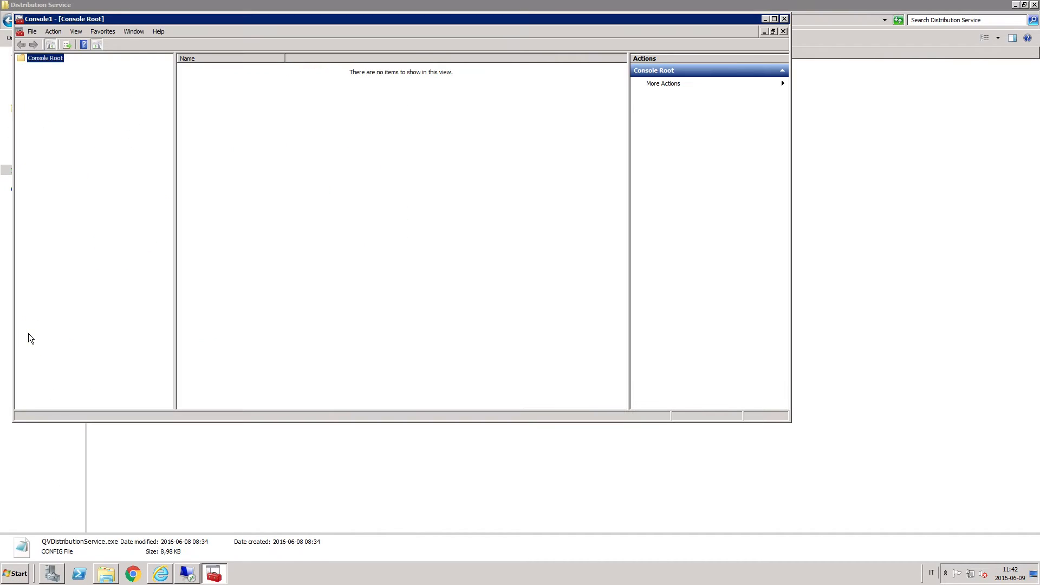
click(31, 32)
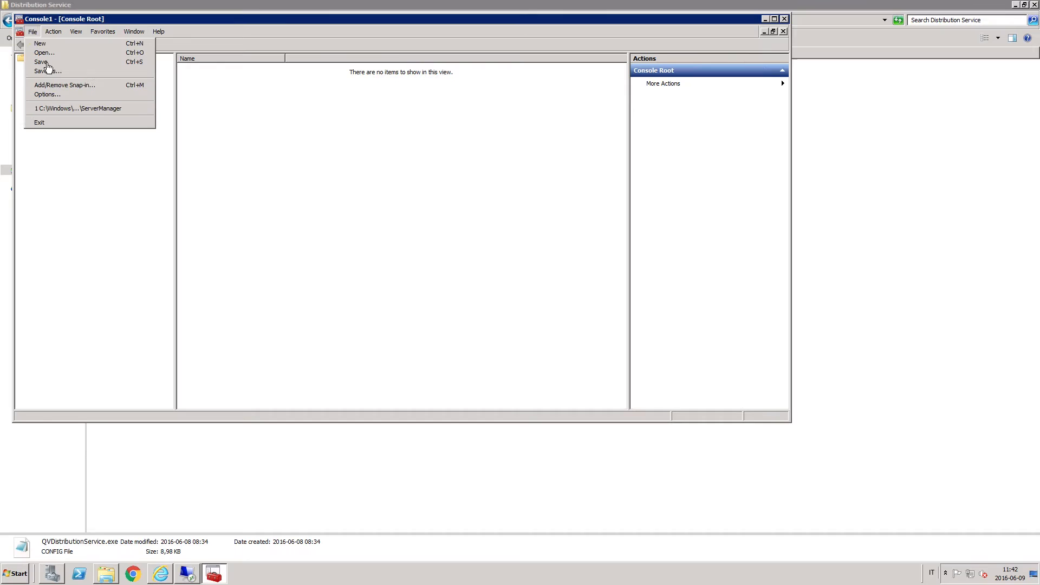
click(63, 85)
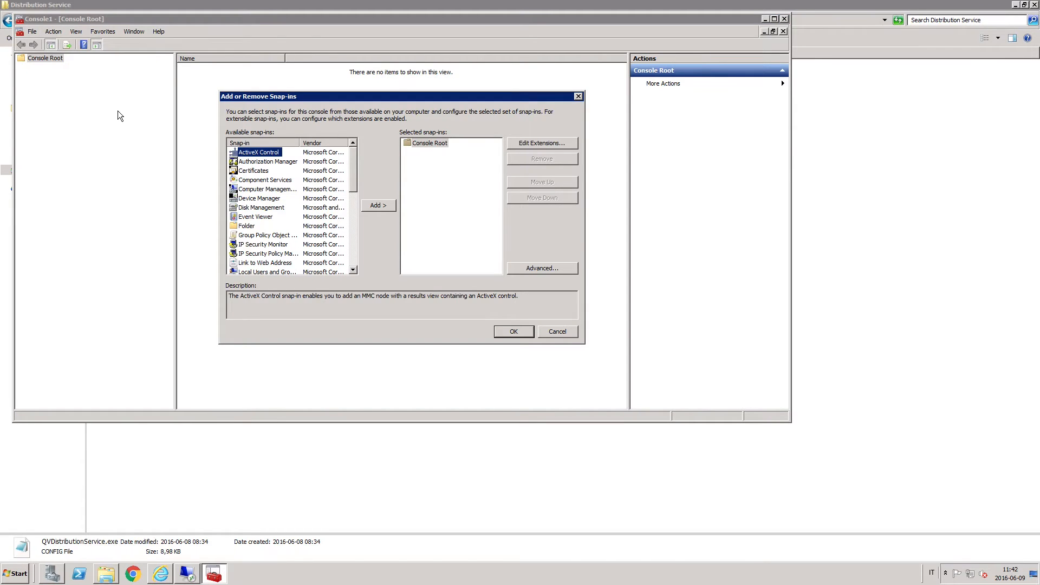
Add the Certificates snap-in for the current user account to the console.
click(254, 170)
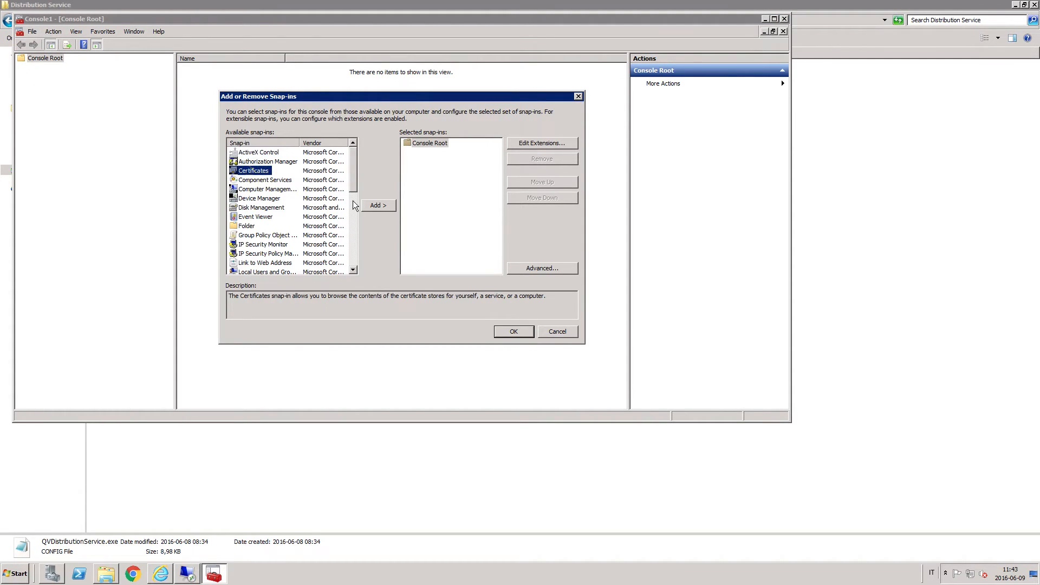
click(377, 205)
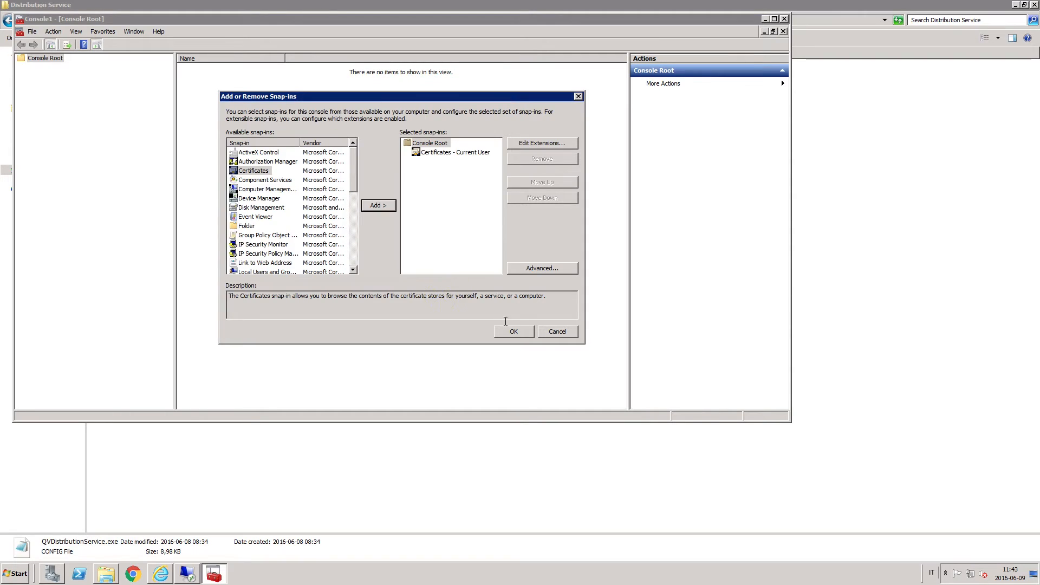
click(513, 332)
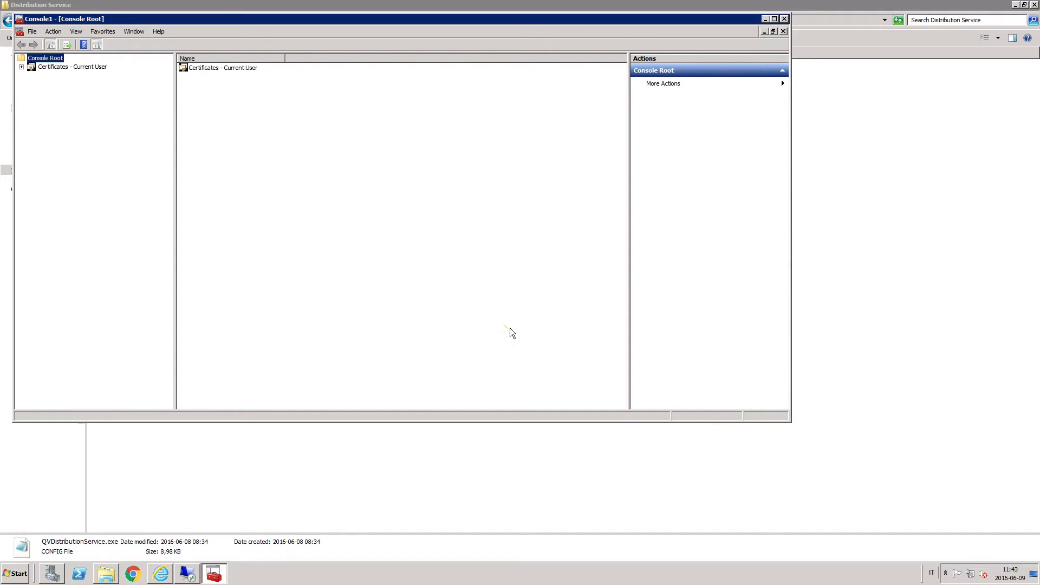
View the personal client certificate's Thumbprint value in its Details.
click(22, 66)
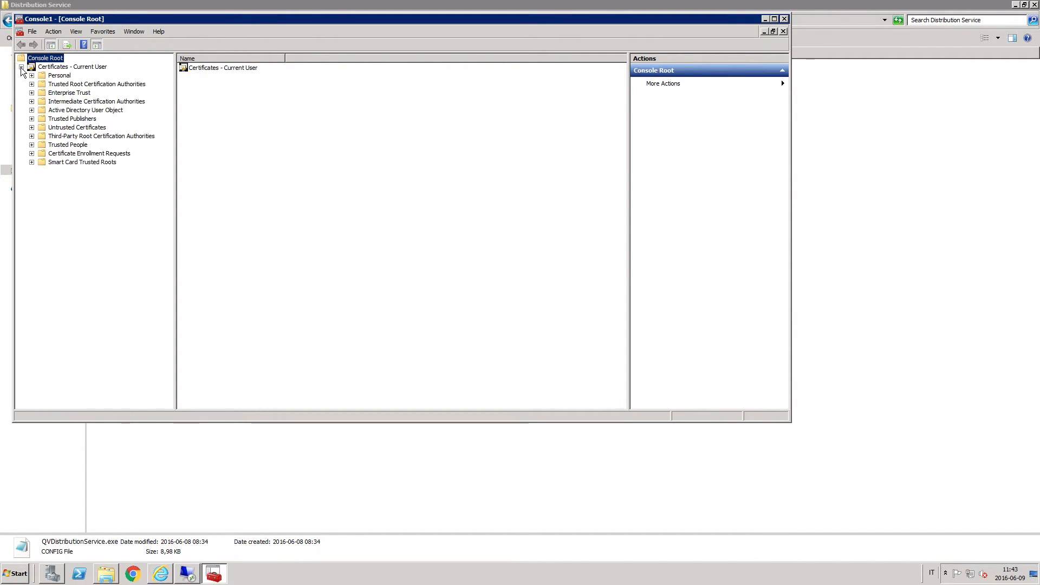
click(31, 74)
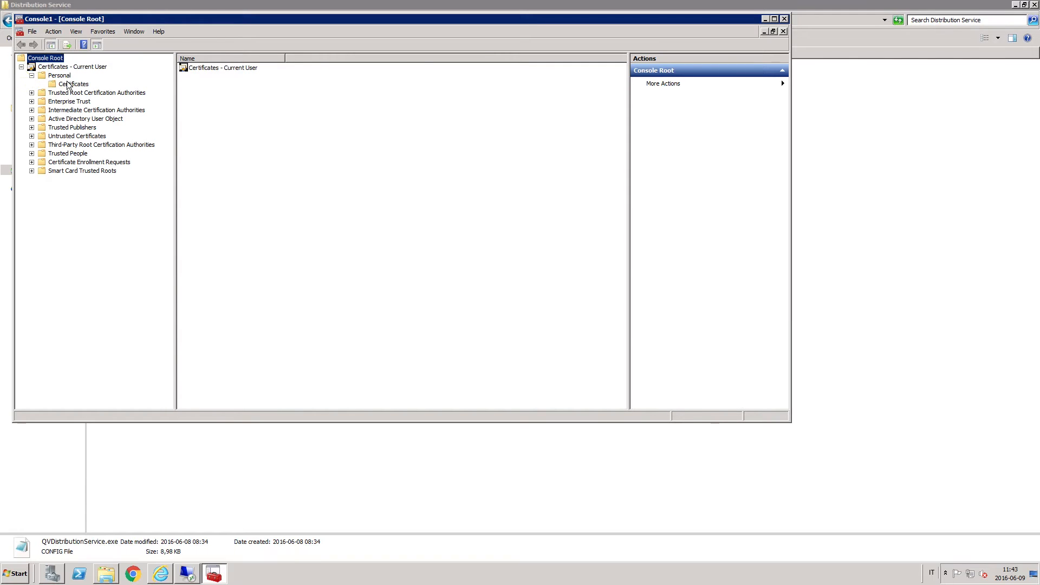
click(72, 85)
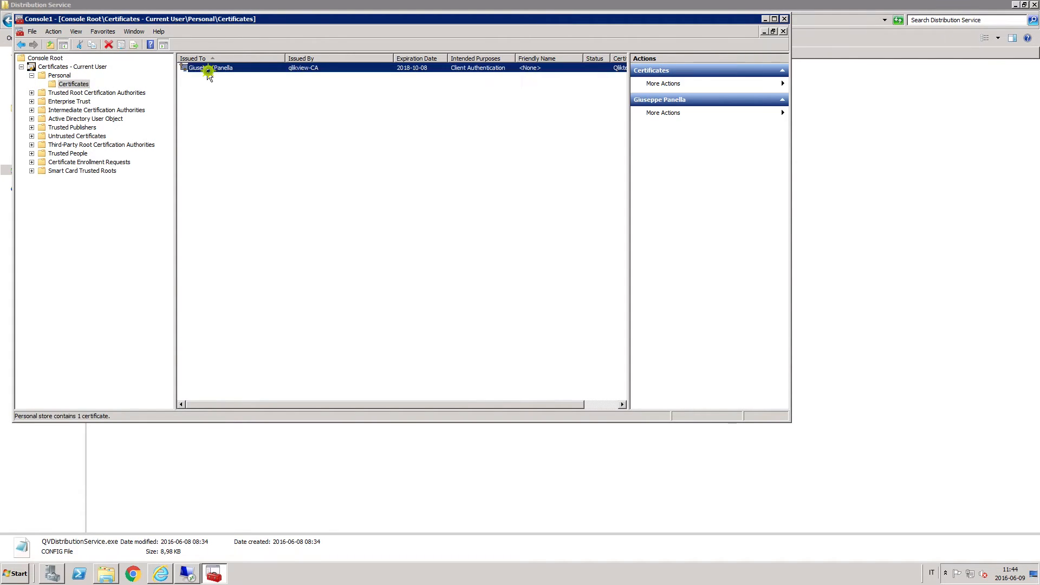
double_click(232, 67)
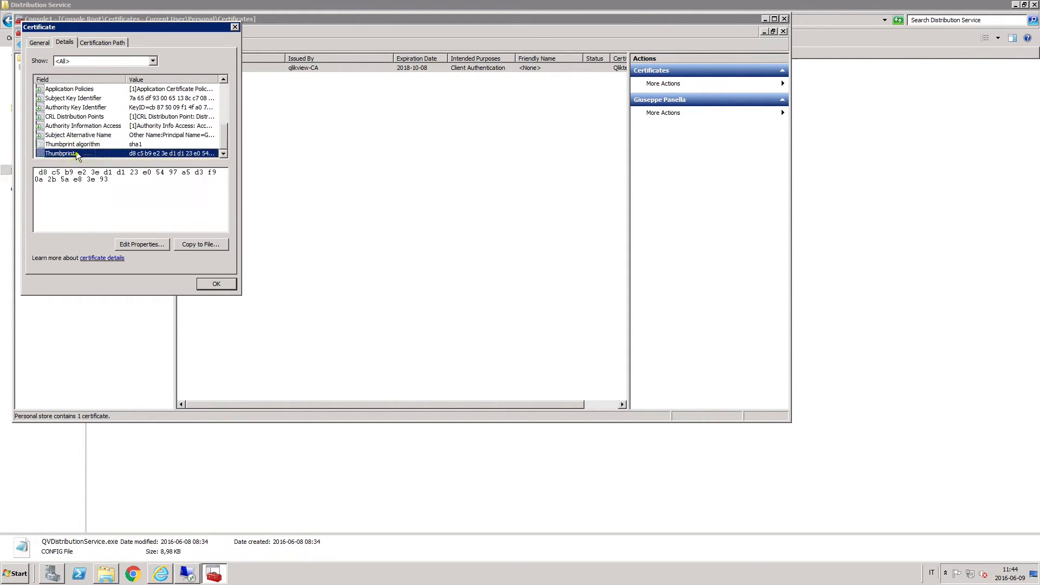
click(103, 61)
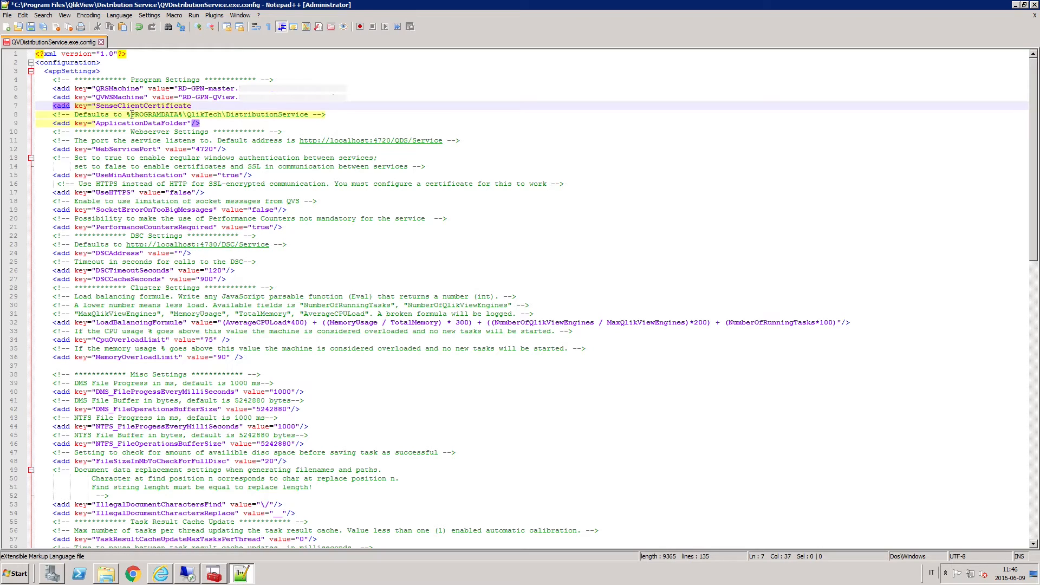
Begin a SenseClientCertificateThumbprint entry in the config file.
text(Thumbprint va)
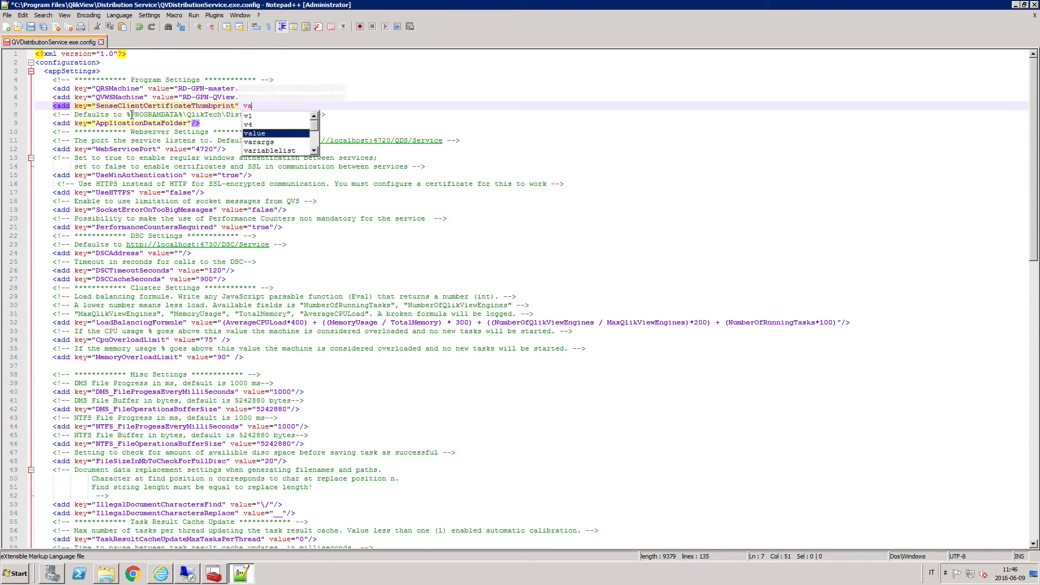